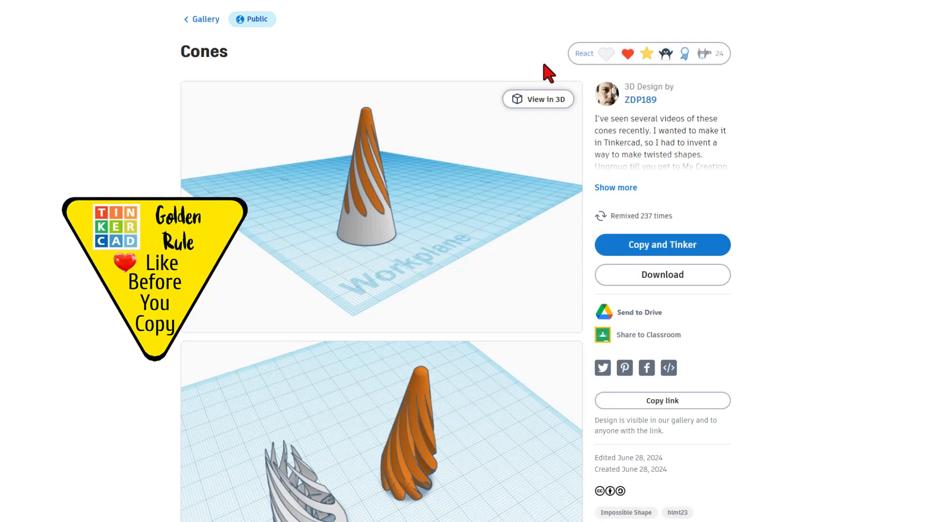
{"action": "mouse_move", "coordinate": [699, 259]}
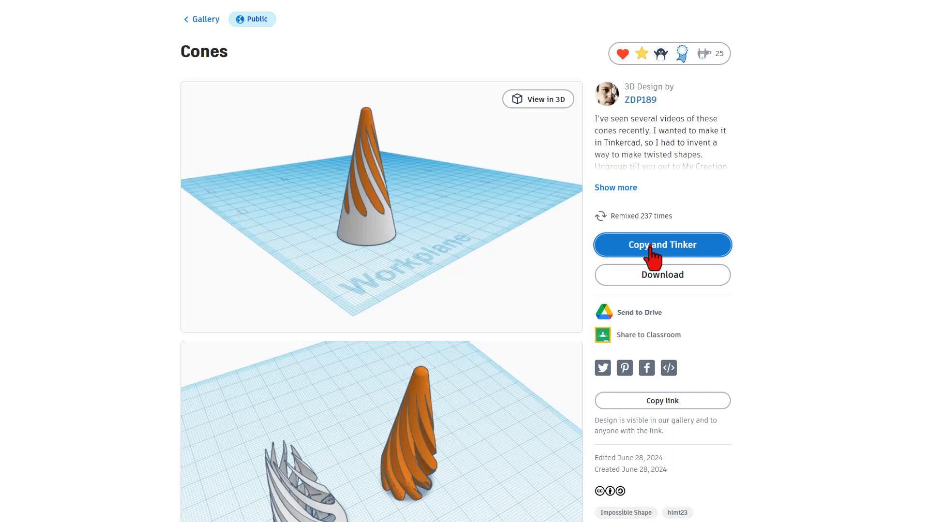
Copy and Tinker the public Cones design so an editable copy opens in the editor.
{"action": "left_click", "coordinate": [661, 245]}
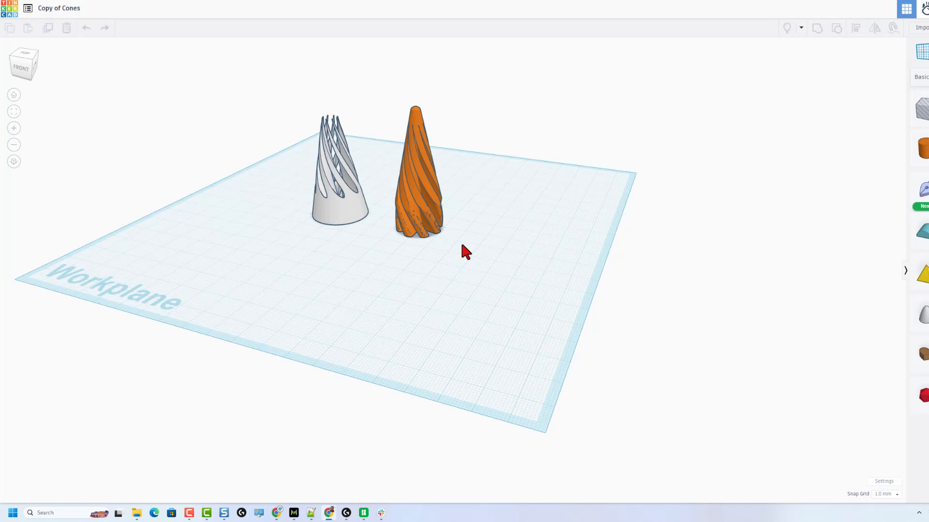
Box-select both twisted cones and export the selection as an .STL file.
{"action": "left_click_drag", "start_coordinate": [465, 252], "coordinate": [480, 260]}
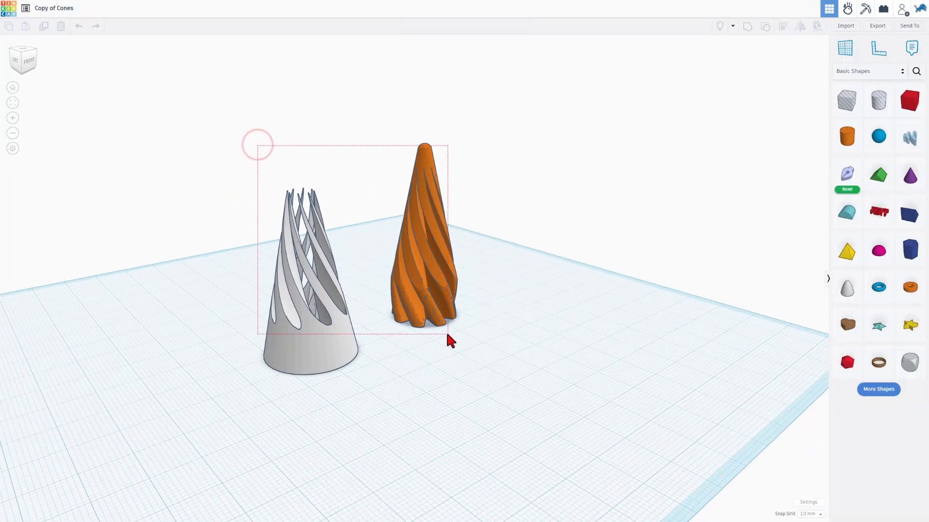
{"action": "left_click", "coordinate": [876, 26]}
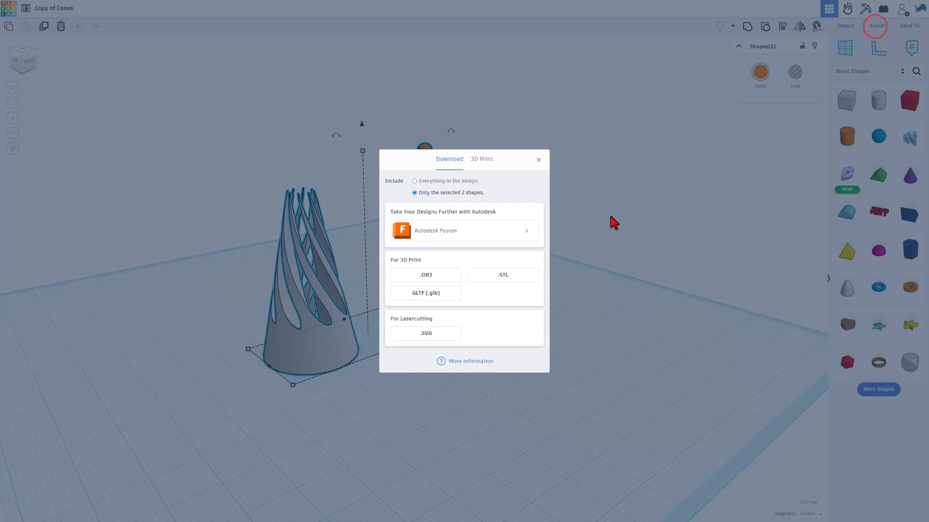
{"action": "left_click", "coordinate": [502, 274]}
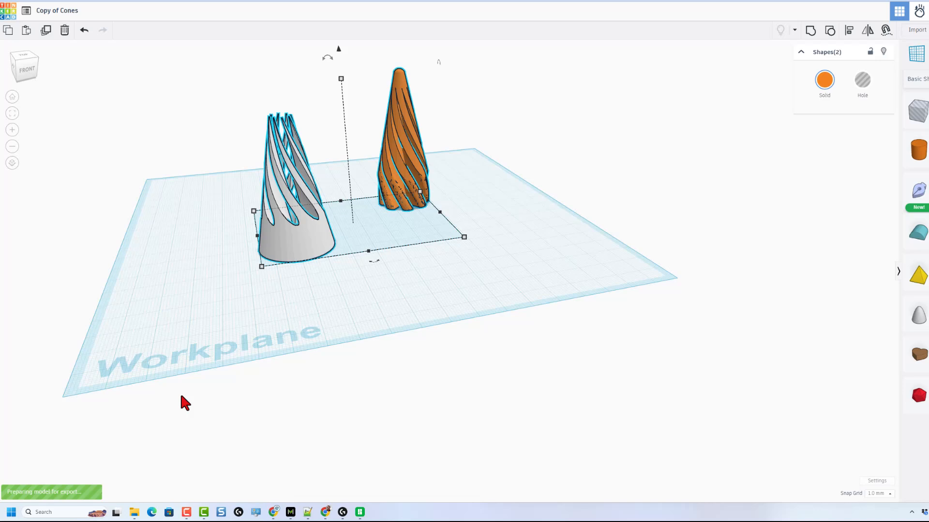
{"action": "mouse_move", "coordinate": [165, 295]}
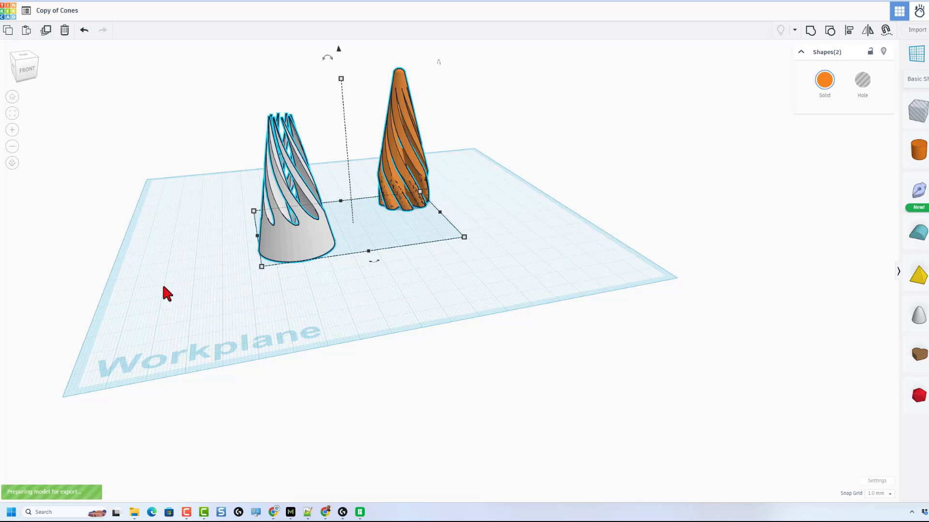
{"action": "mouse_move", "coordinate": [240, 167]}
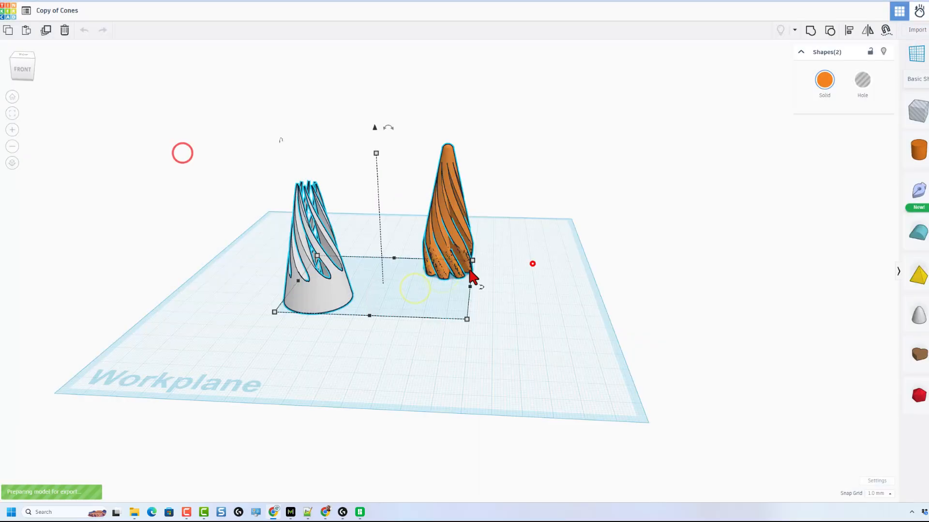
{"action": "mouse_move", "coordinate": [335, 343]}
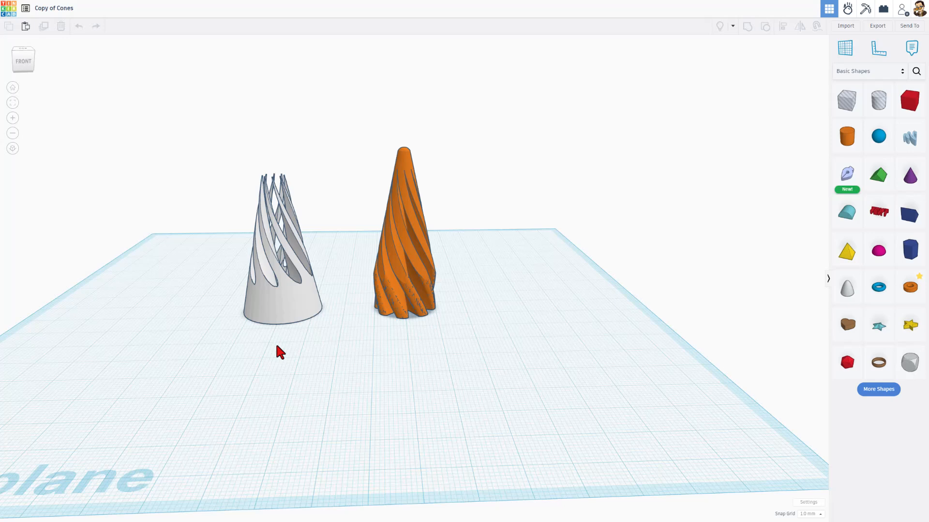
Export the white cone alone as an STL and save it in the 3dmodeling folder.
{"action": "left_click", "coordinate": [278, 267]}
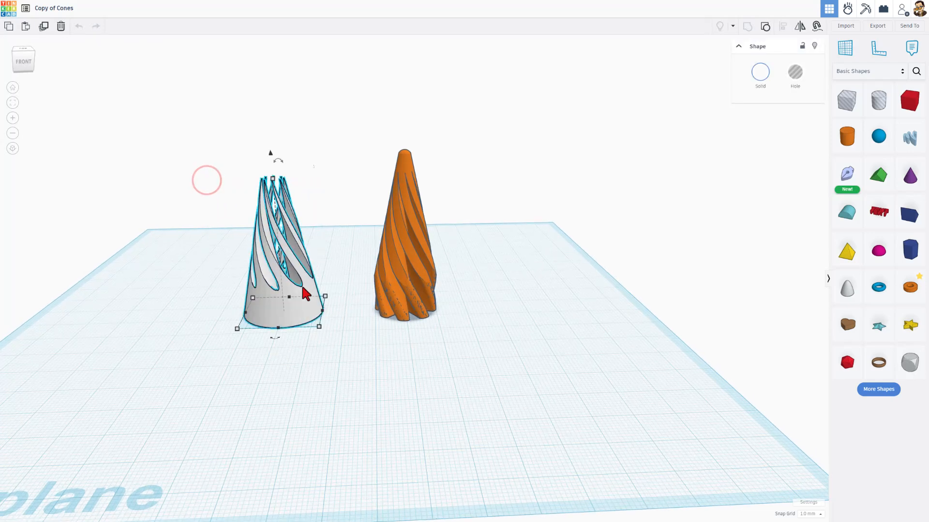
{"action": "left_click", "coordinate": [878, 25]}
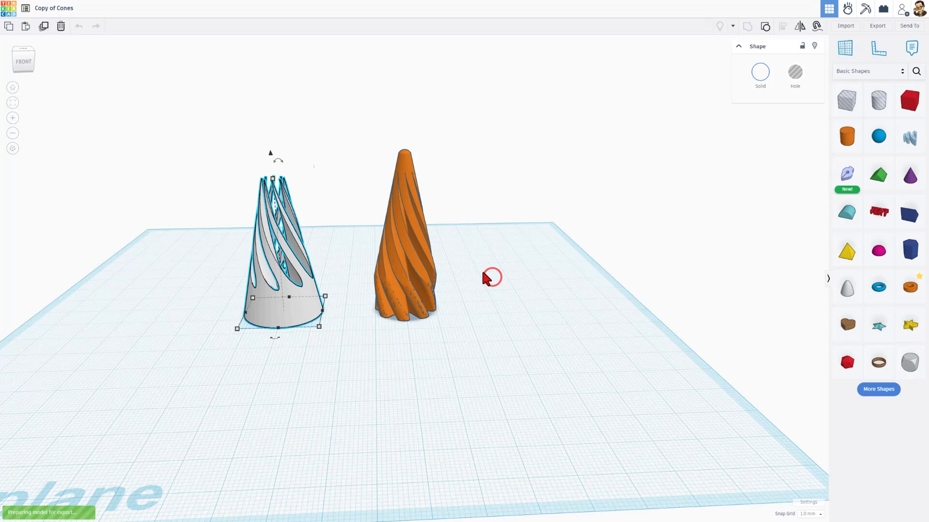
{"action": "left_click", "coordinate": [877, 26]}
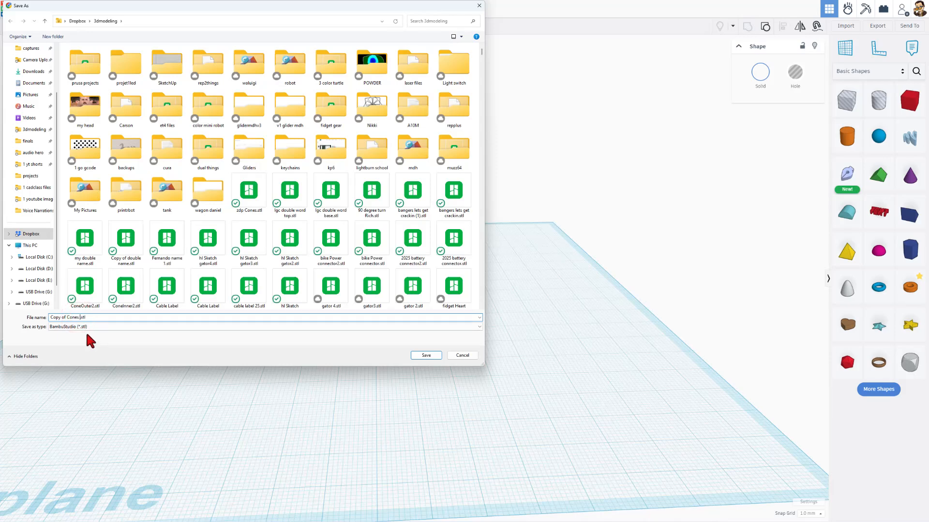
{"action": "left_click", "coordinate": [425, 356]}
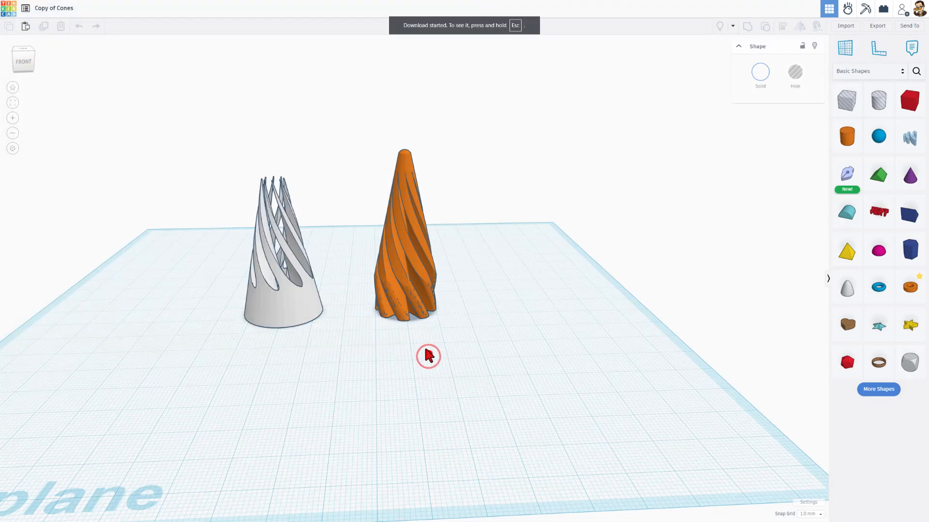
Export the orange cone alone as an STL and save it in the 3dmodeling folder.
{"action": "left_click", "coordinate": [404, 237]}
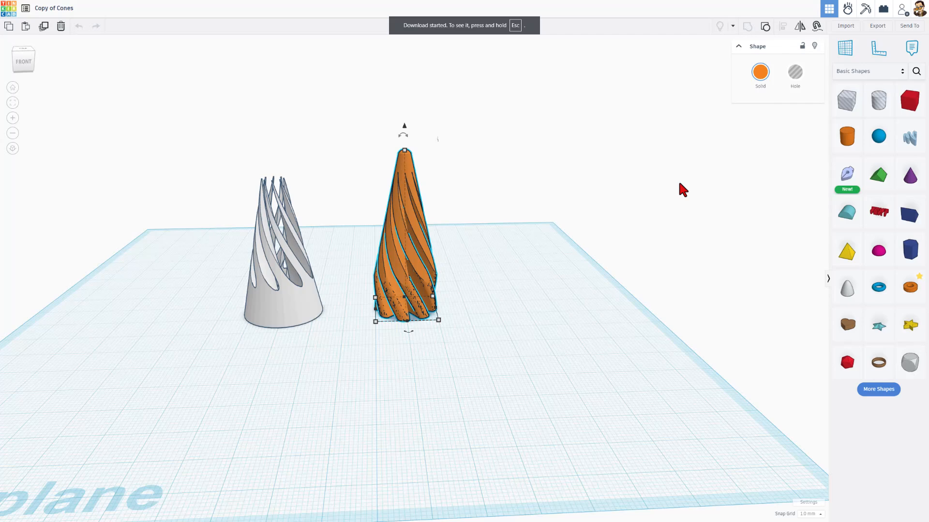
{"action": "mouse_move", "coordinate": [770, 139]}
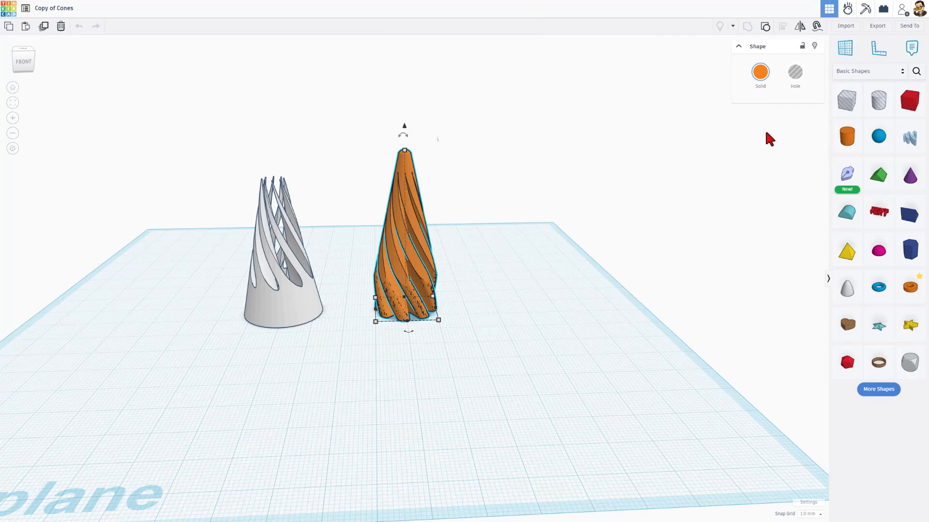
{"action": "left_click", "coordinate": [878, 25]}
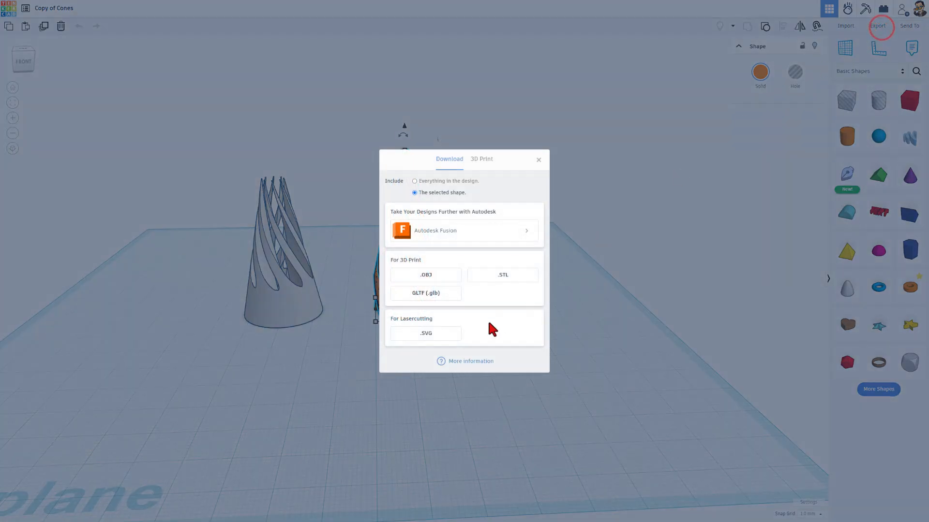
{"action": "left_click", "coordinate": [502, 274]}
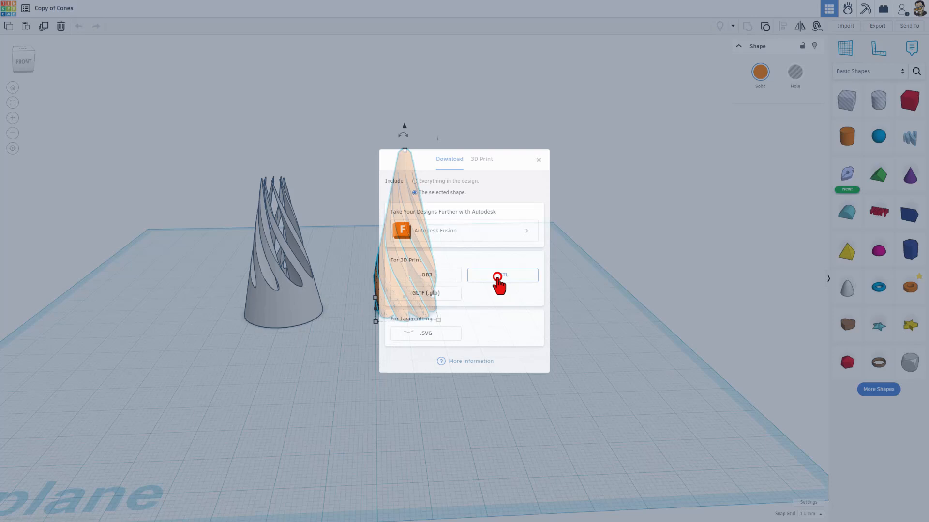
{"action": "left_click", "coordinate": [502, 275]}
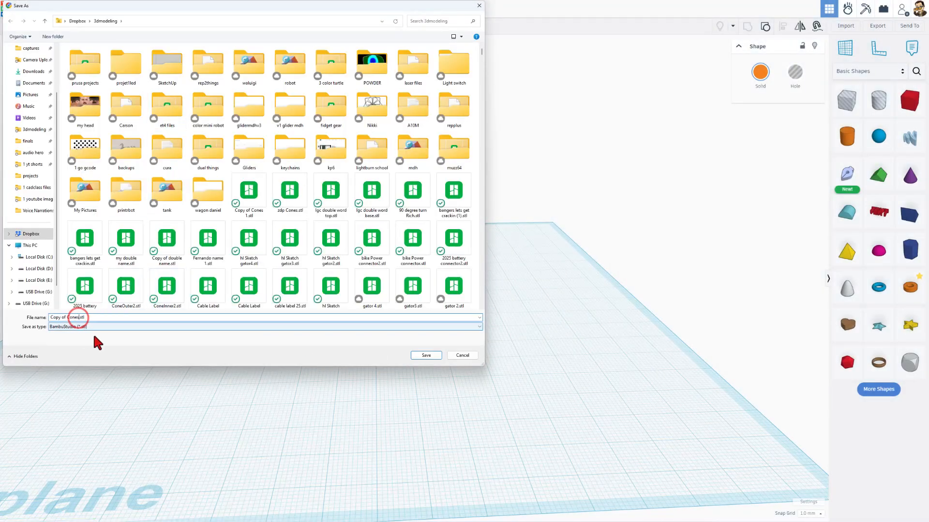
{"action": "left_click", "coordinate": [426, 355]}
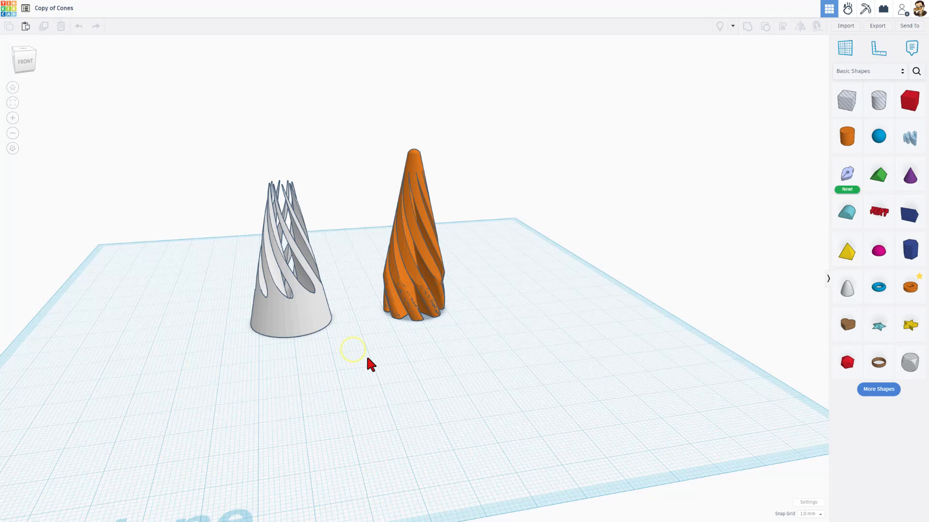
Select both cones together and save them as Copy of Cones.stl in the 3dmodeling folder.
{"action": "left_click_drag", "start_coordinate": [353, 349], "coordinate": [479, 382]}
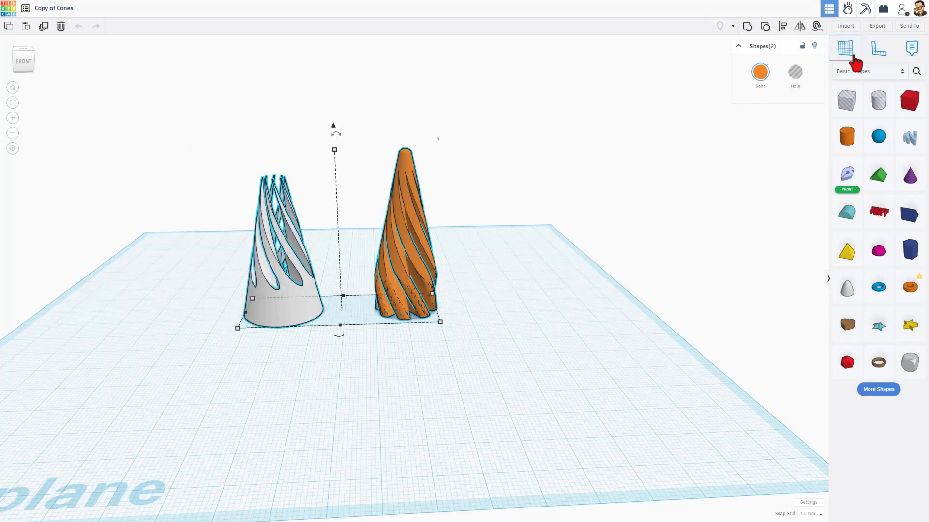
{"action": "left_click", "coordinate": [877, 26]}
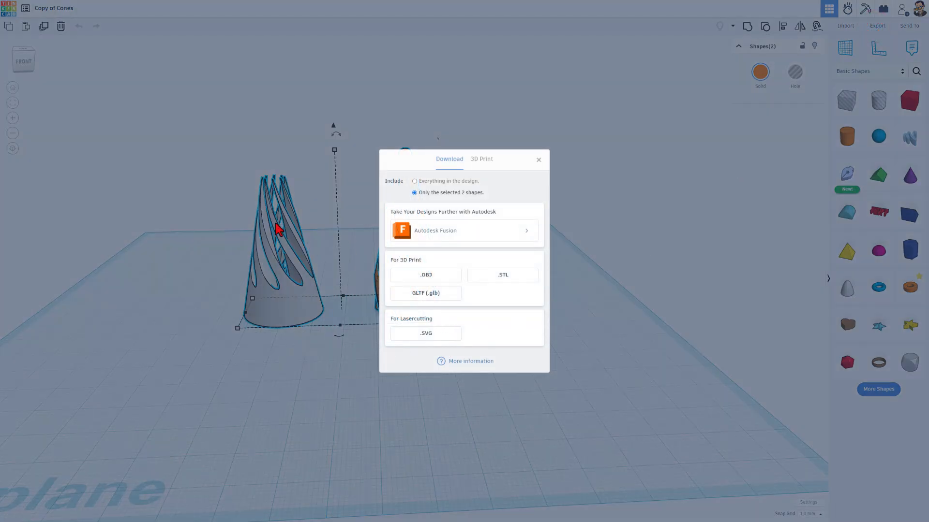
{"action": "left_click", "coordinate": [502, 275]}
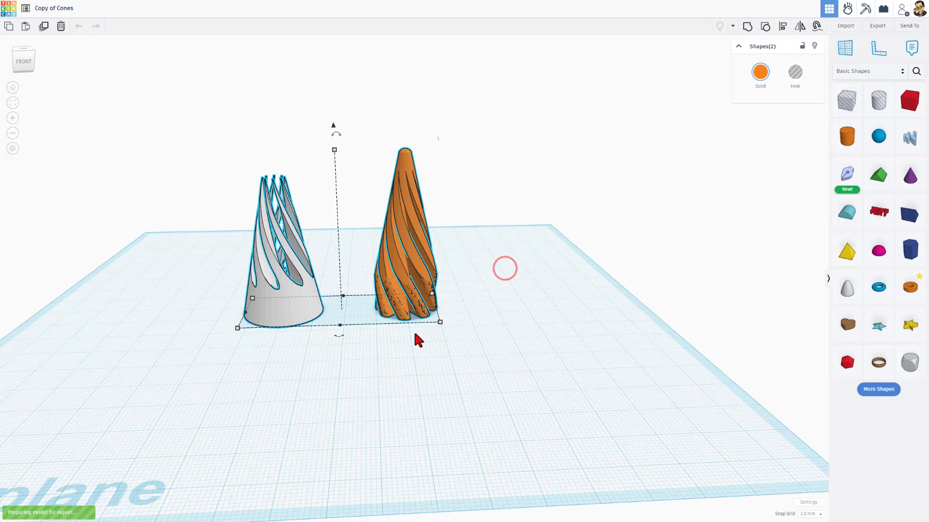
{"action": "mouse_move", "coordinate": [335, 395]}
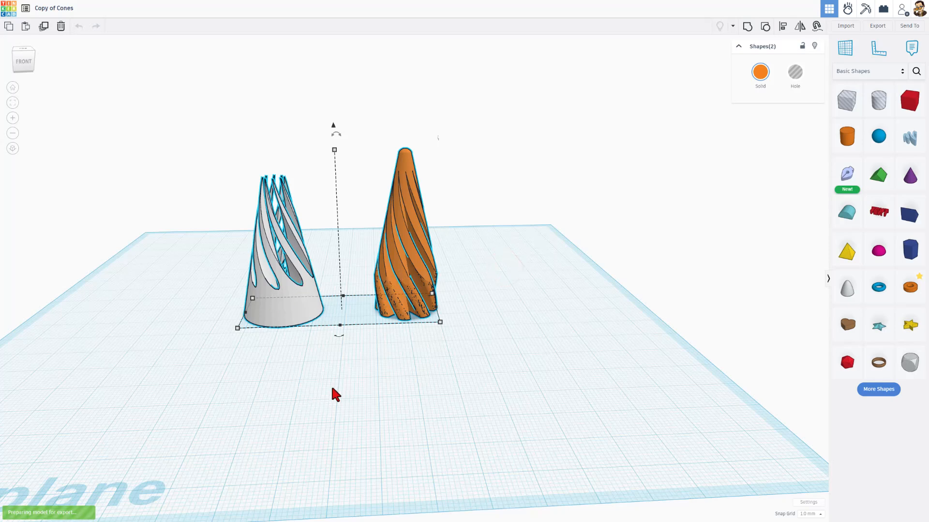
{"action": "left_click", "coordinate": [877, 25]}
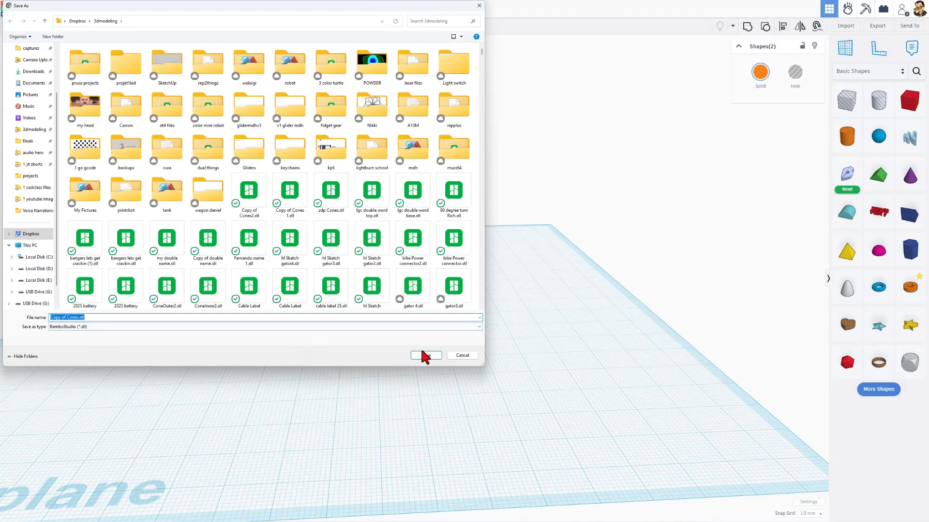
{"action": "left_click", "coordinate": [425, 355]}
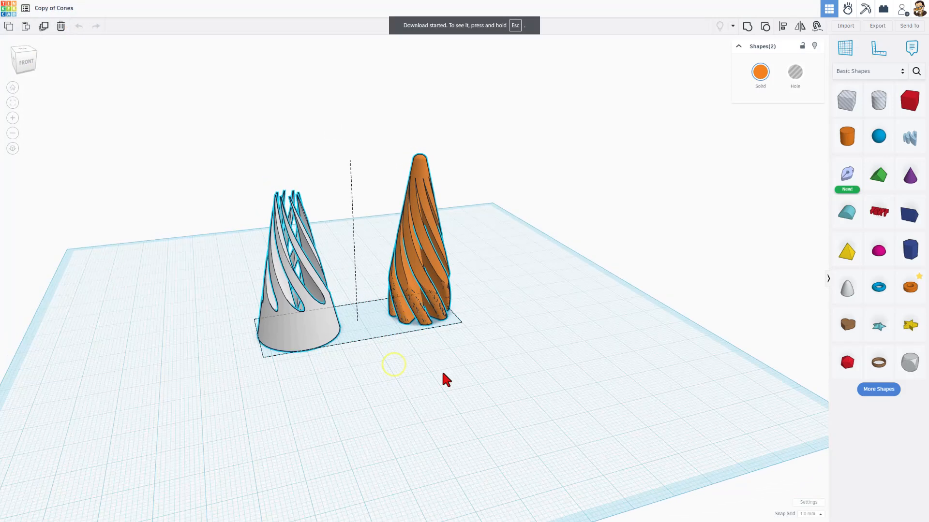
{"action": "left_click", "coordinate": [522, 364]}
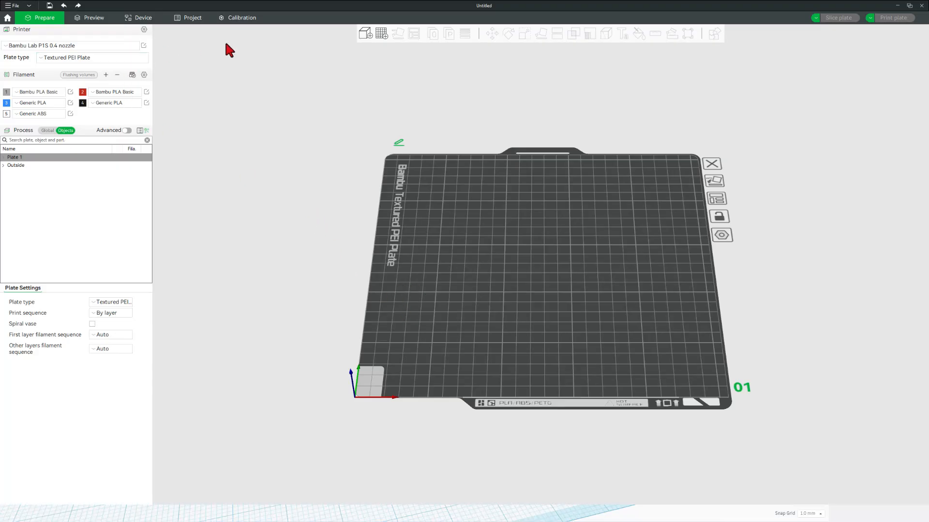
Import Copy of Cones.stl onto the plate and scale it uniformly to 70 mm Z height.
{"action": "left_click", "coordinate": [365, 33]}
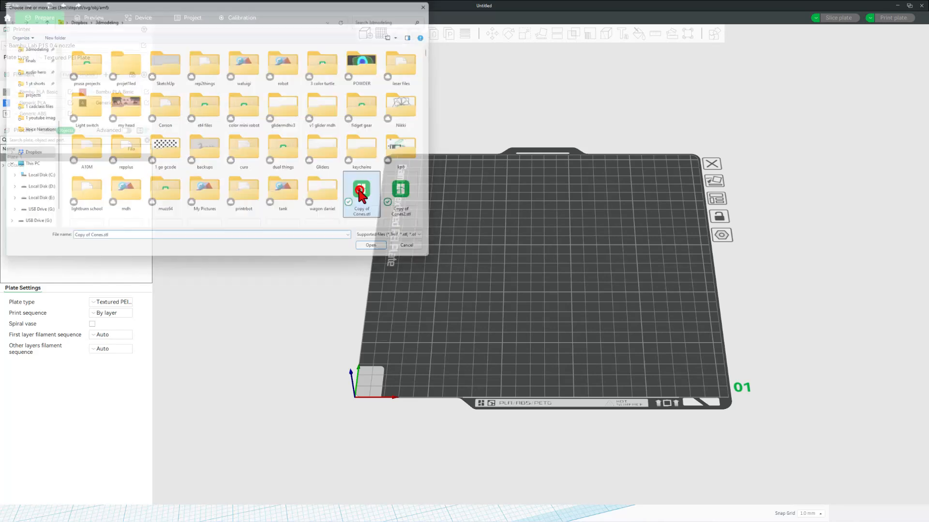
{"action": "left_click", "coordinate": [370, 245]}
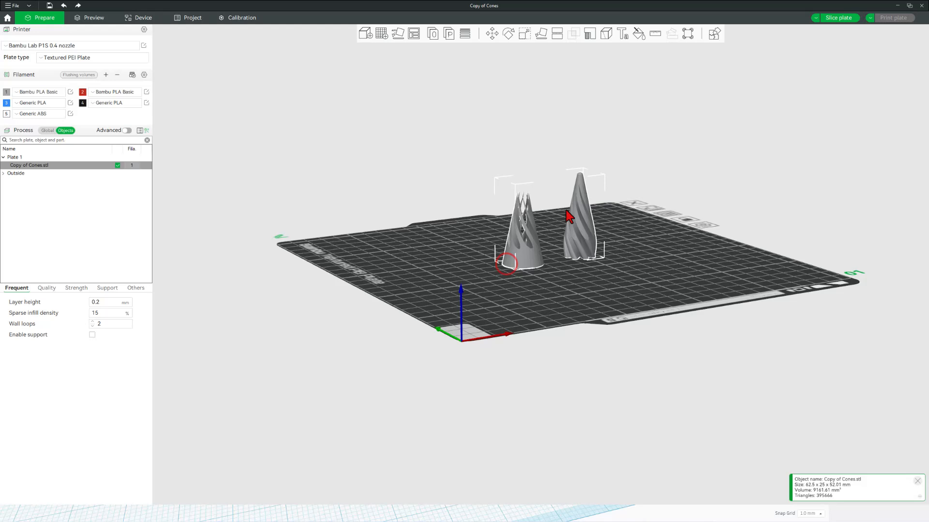
{"action": "left_click", "coordinate": [520, 34]}
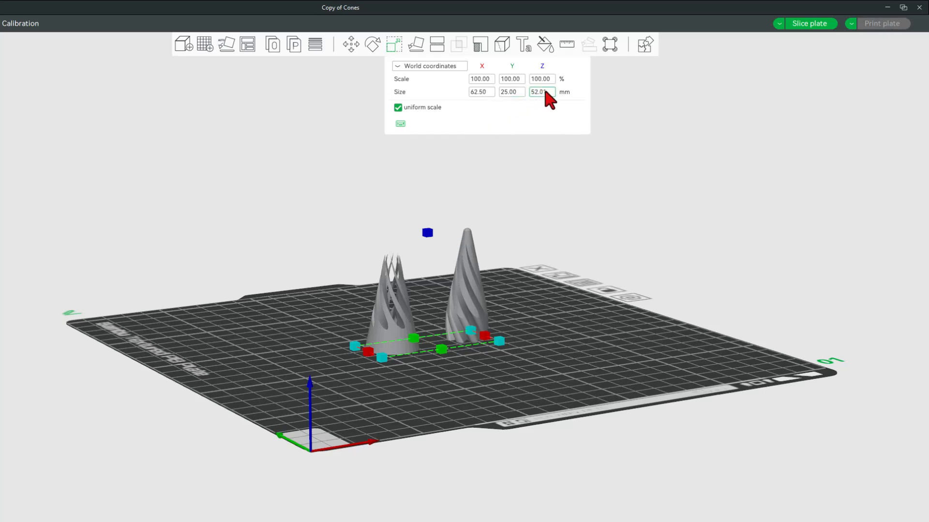
{"action": "type", "text": "70.00"}
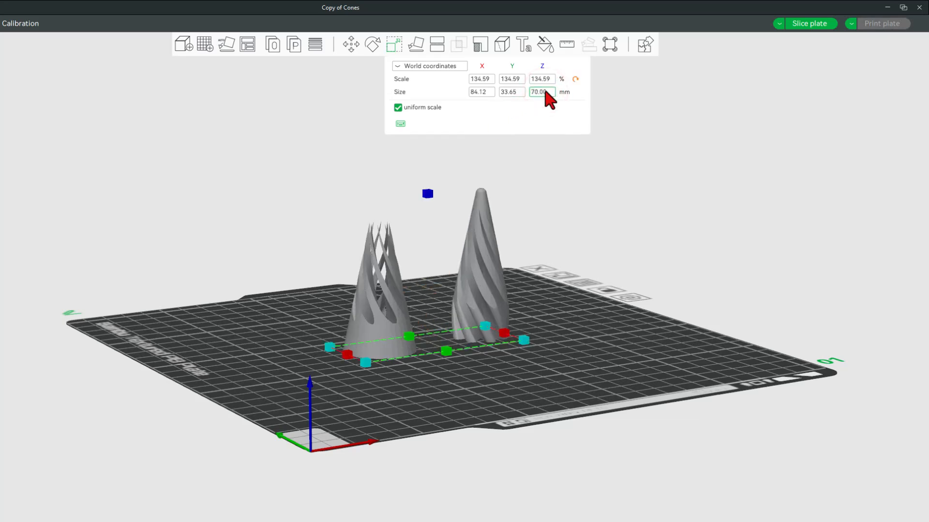
{"action": "mouse_move", "coordinate": [544, 387]}
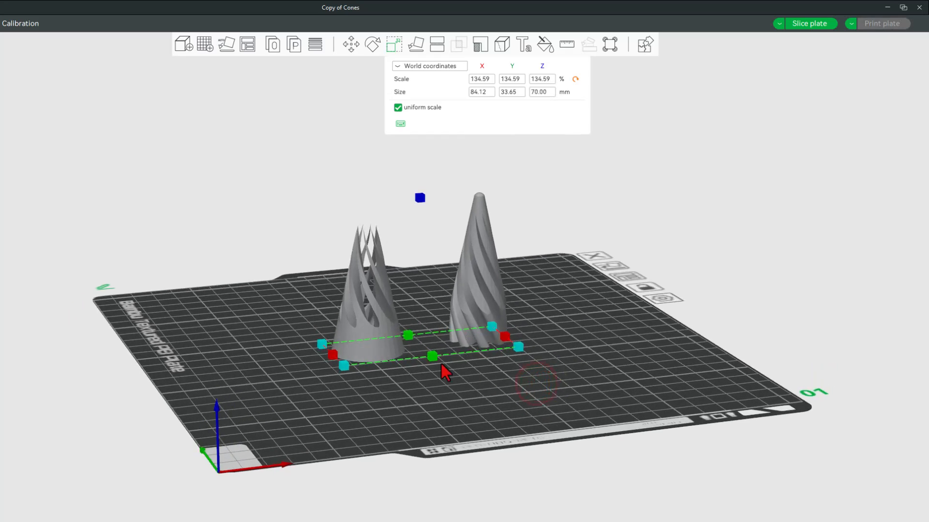
{"action": "mouse_move", "coordinate": [497, 320]}
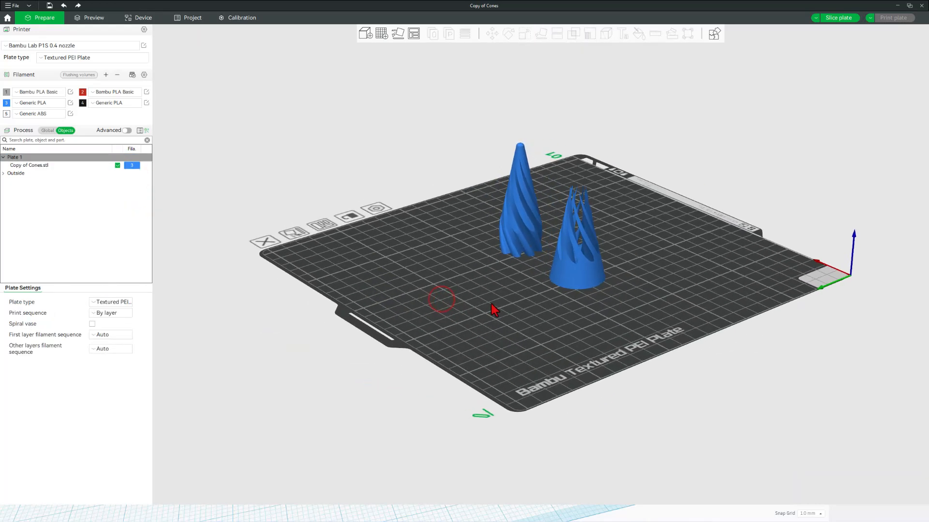
Slice the plate with the scaled cones (about 1h13m, 18.45 g).
{"action": "left_click_drag", "start_coordinate": [494, 311], "coordinate": [437, 304]}
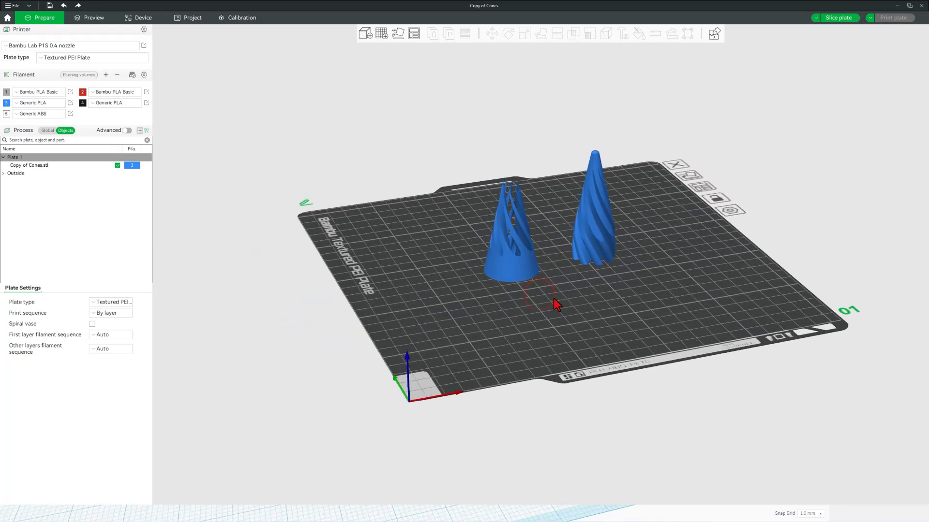
{"action": "left_click", "coordinate": [839, 18]}
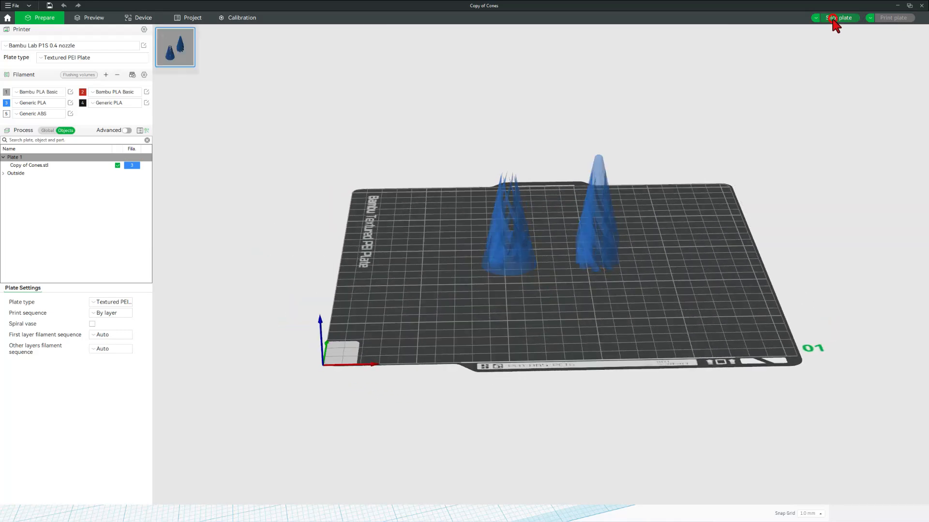
{"action": "left_click", "coordinate": [841, 18]}
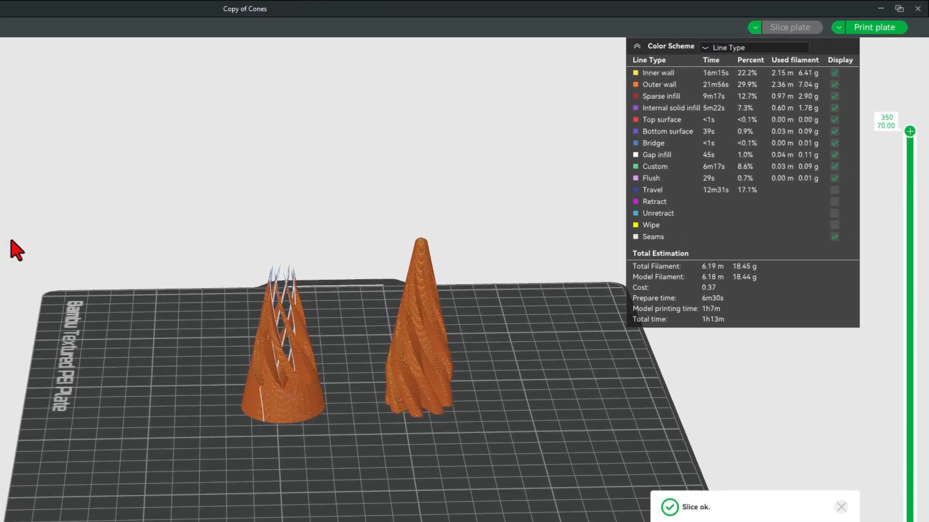
{"action": "mouse_move", "coordinate": [693, 340]}
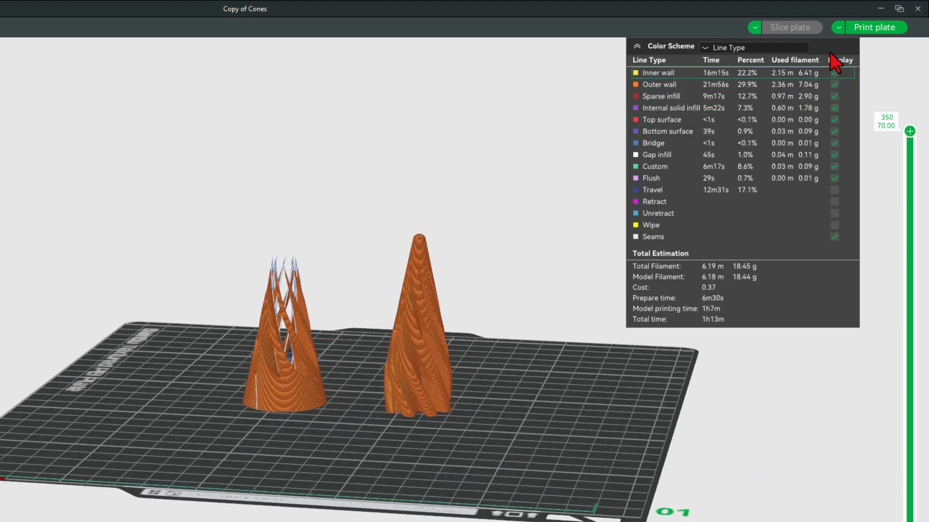
Send the print job to printer 3DP-01P-140.
{"action": "left_click", "coordinate": [873, 27]}
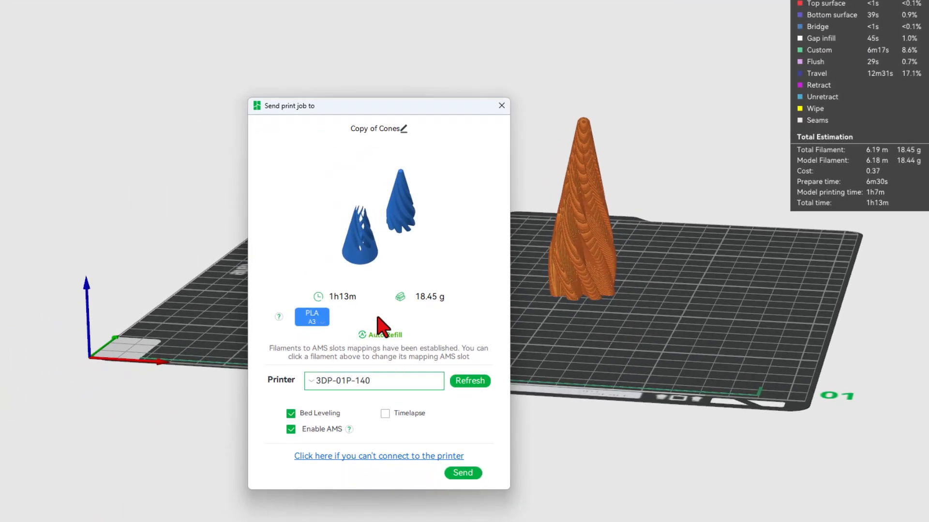
{"action": "left_click", "coordinate": [462, 473]}
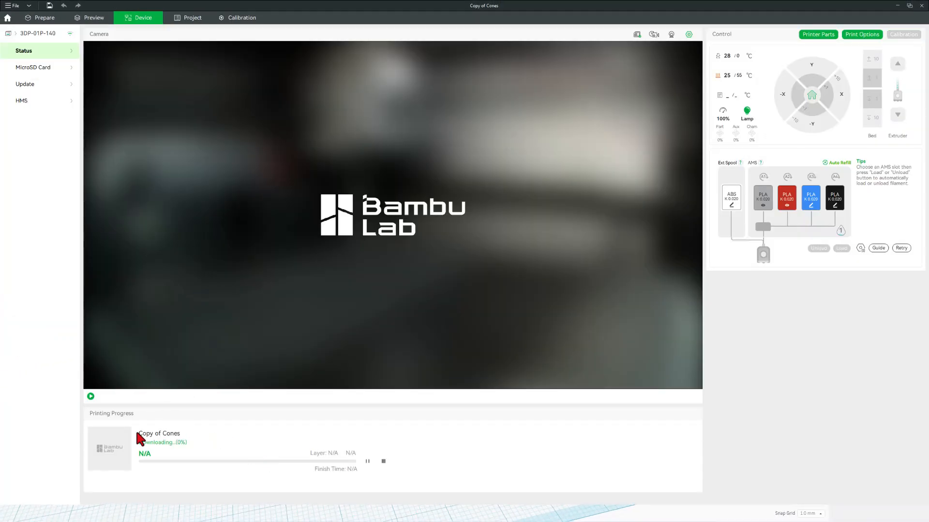
Start the live camera feed of printer 3DP-01P-140 as the heatbed preheats.
{"action": "left_click", "coordinate": [90, 396]}
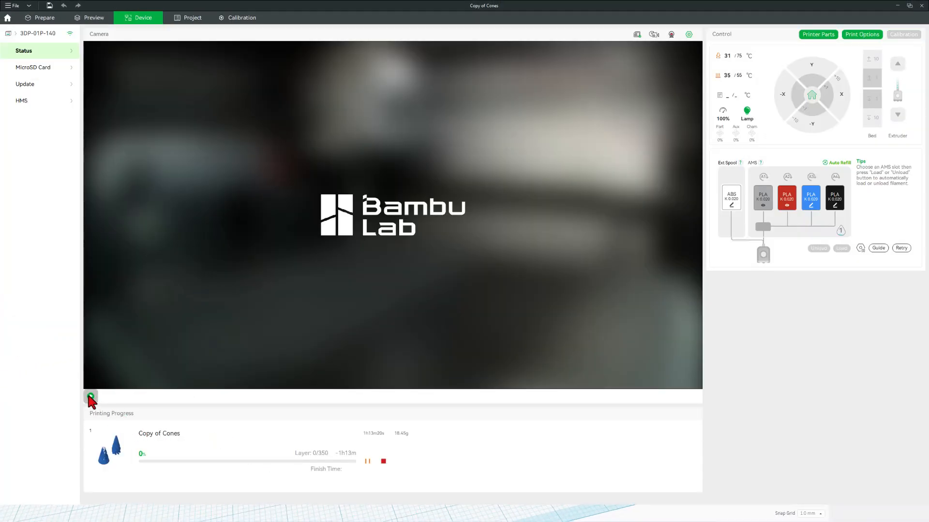
{"action": "left_click", "coordinate": [91, 396]}
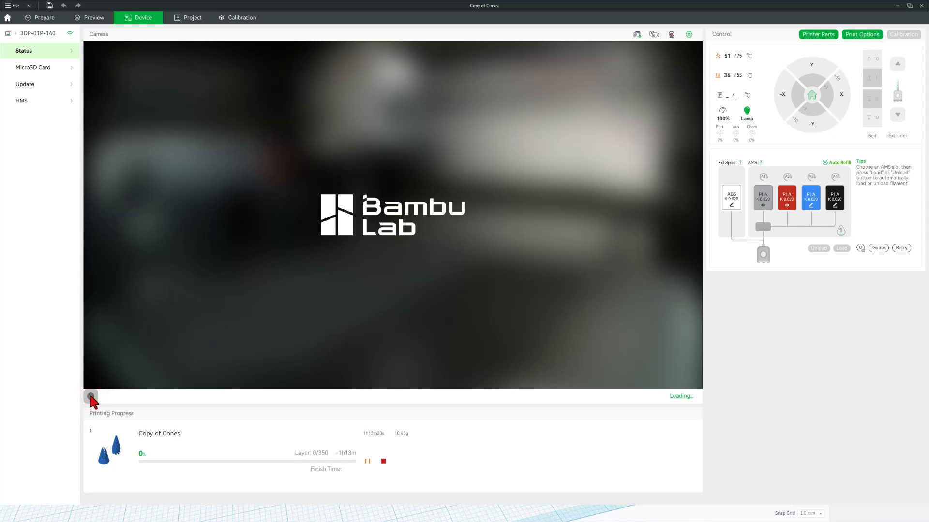
{"action": "left_click", "coordinate": [90, 396]}
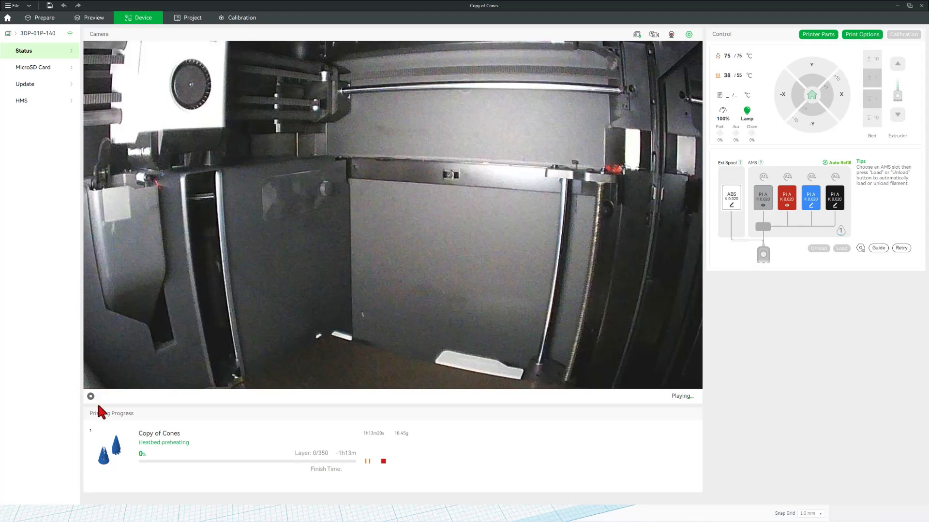